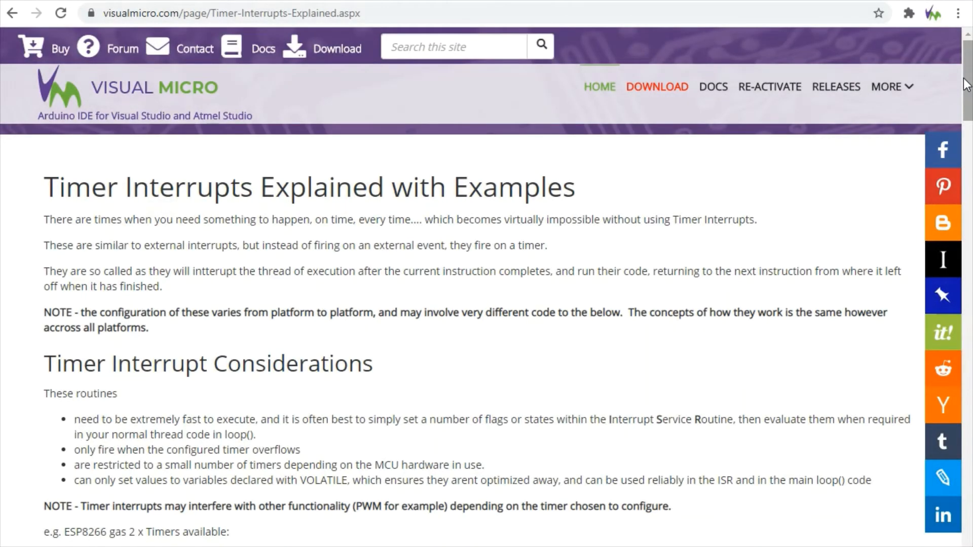
Scroll the Timer Interrupts Explained page past Calculations to the AVR Example code block.
scroll(down, 3)
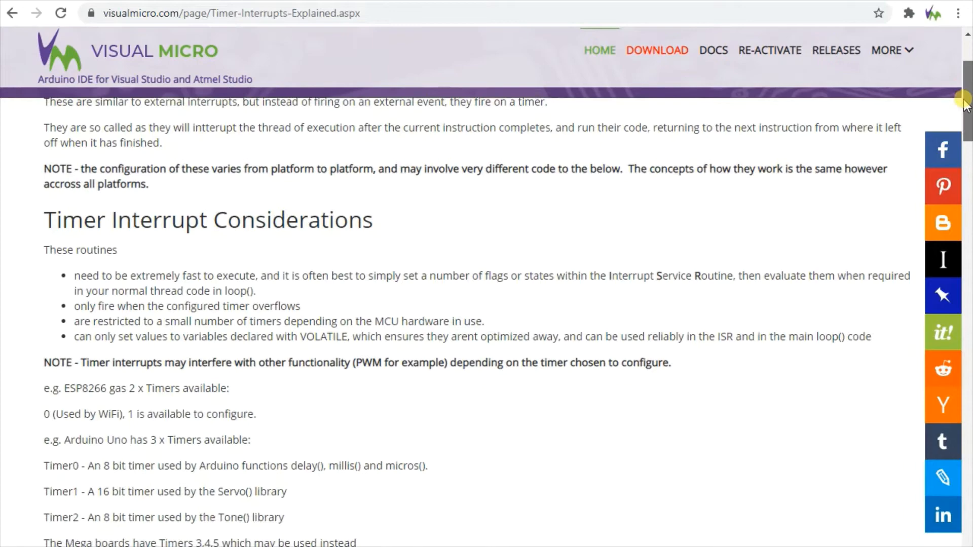
scroll(down, 3)
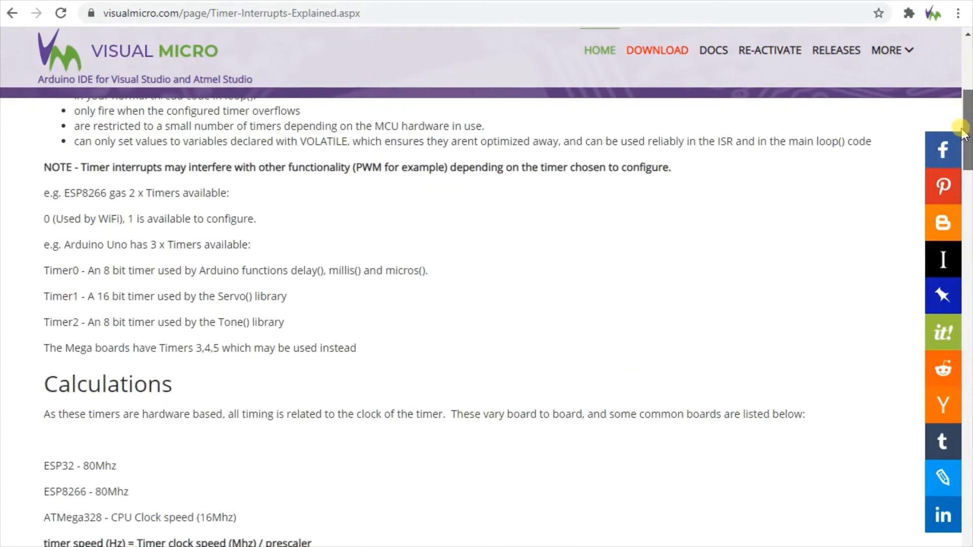
scroll(down, 3)
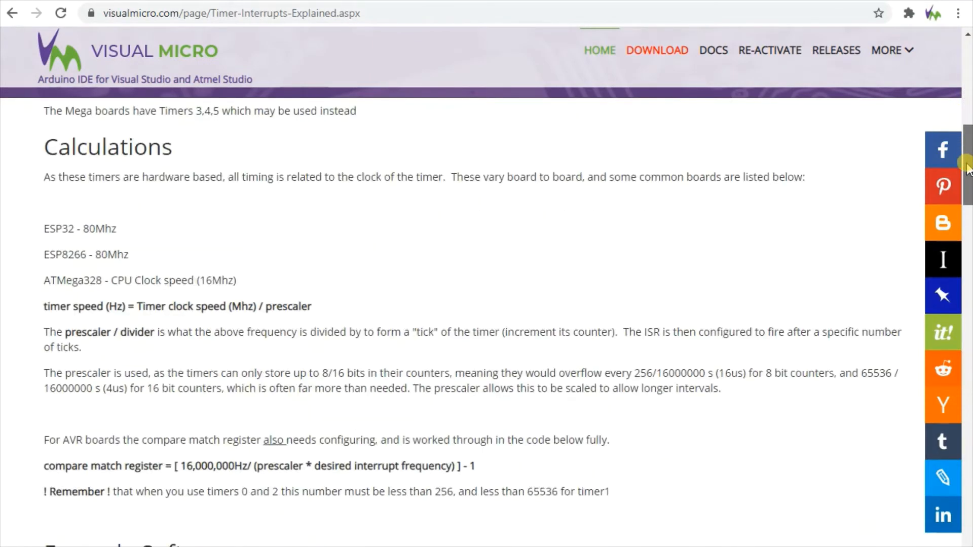
scroll(down, 3)
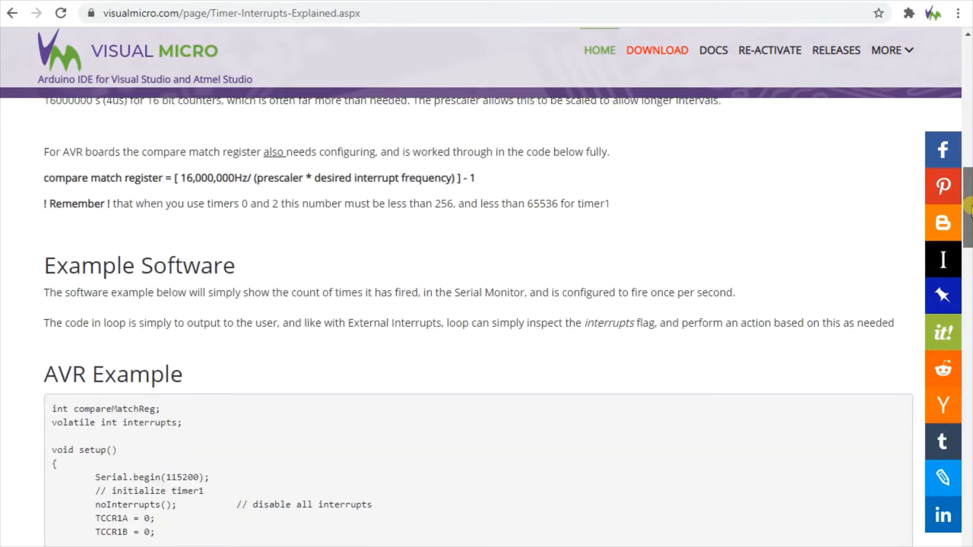
scroll(down, 3)
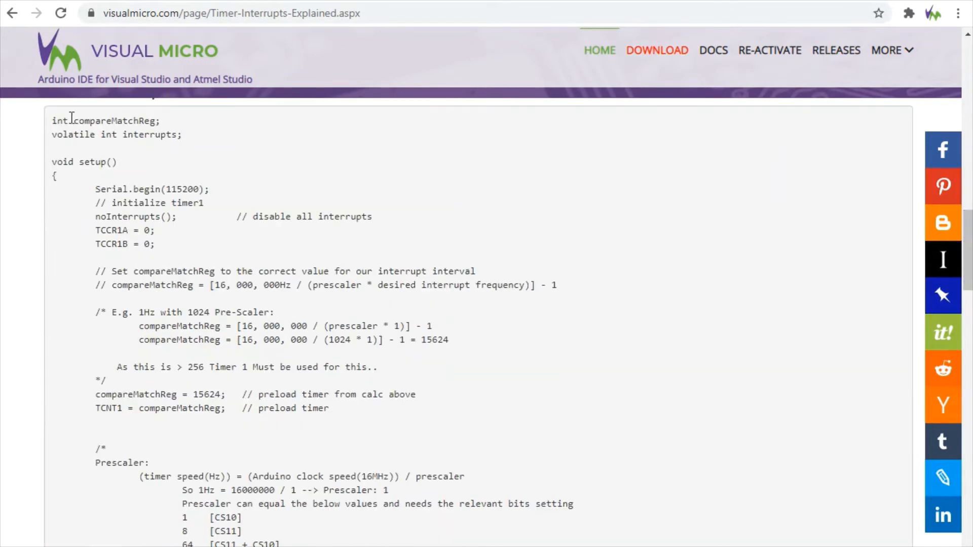
mouse_move(648, 376)
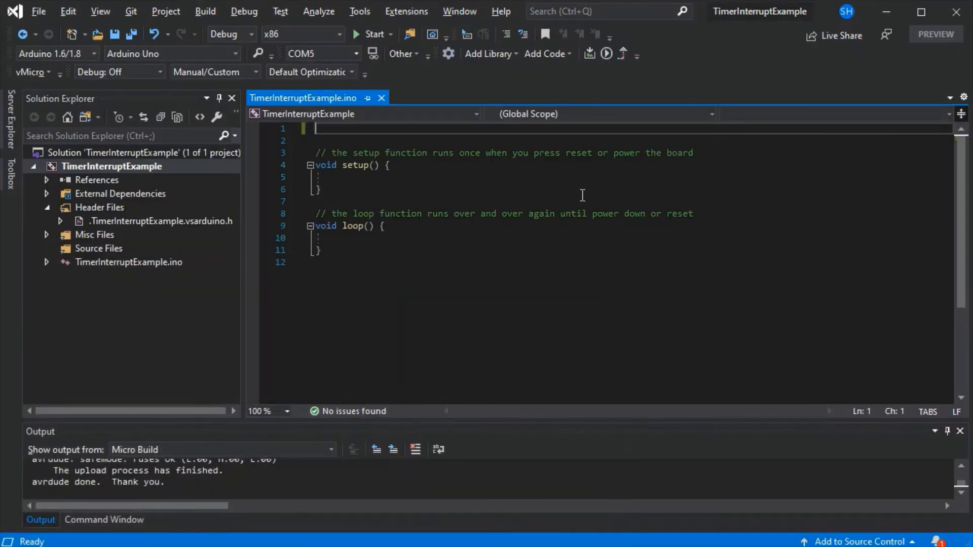
mouse_move(913, 420)
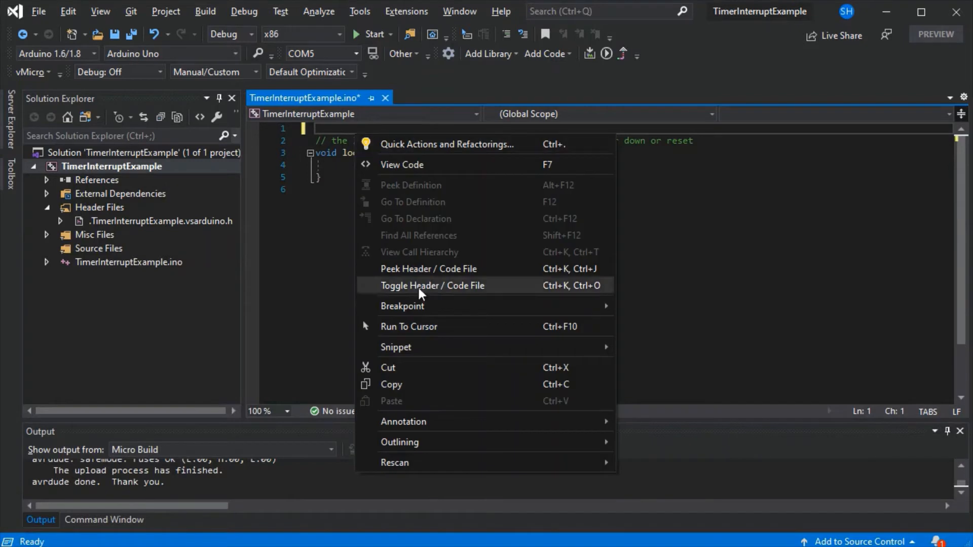
mouse_move(395, 348)
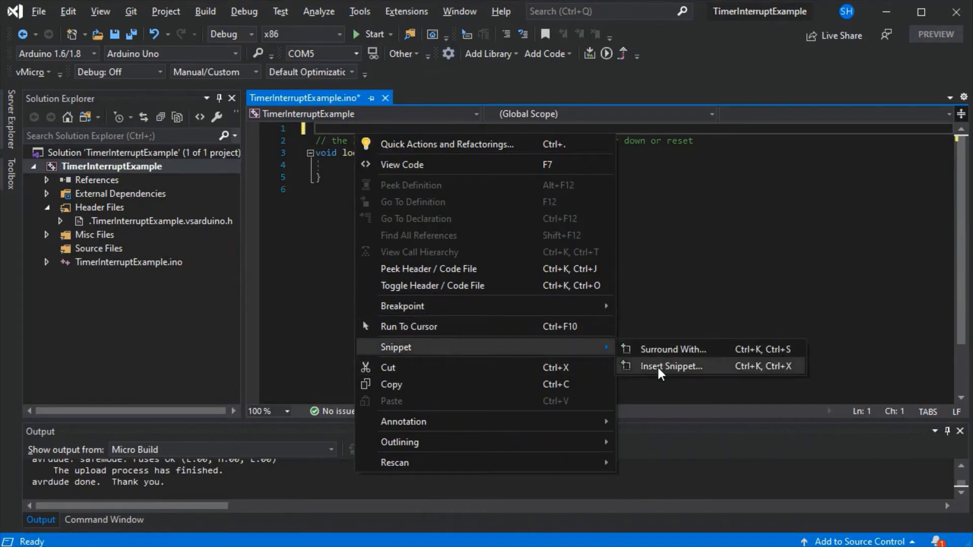
Insert the vmicro 'Arduino Timer 1 (1s Interval)' snippet into the sketch via the snippet picker.
click(672, 366)
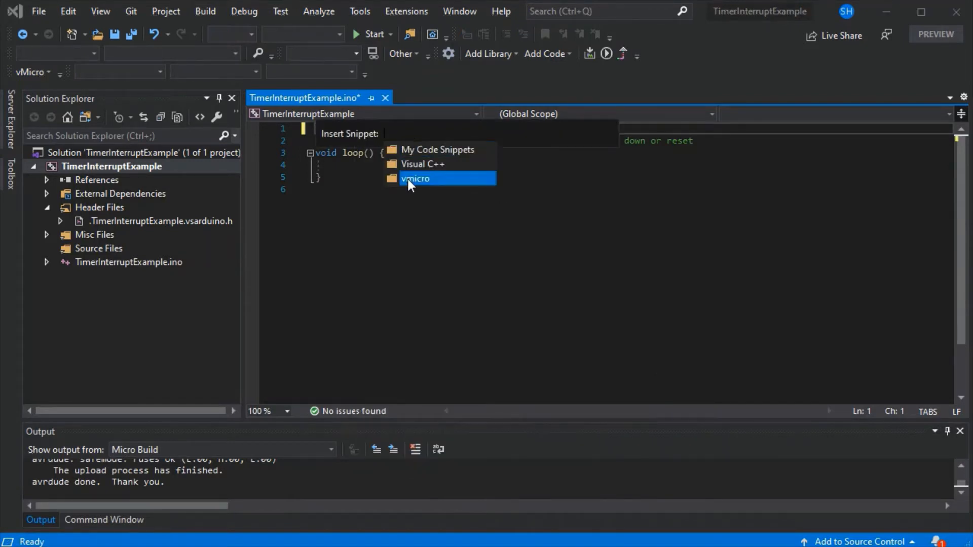
click(416, 178)
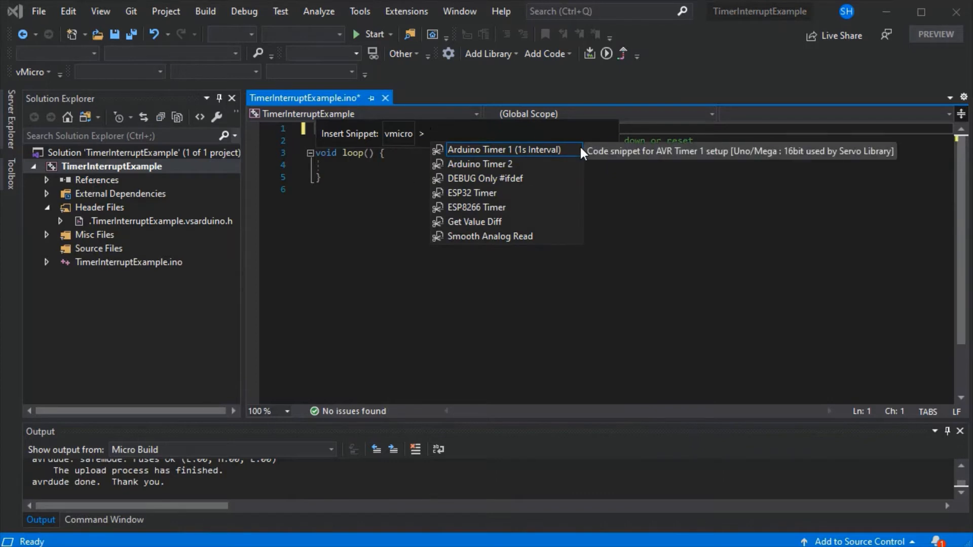
mouse_move(569, 159)
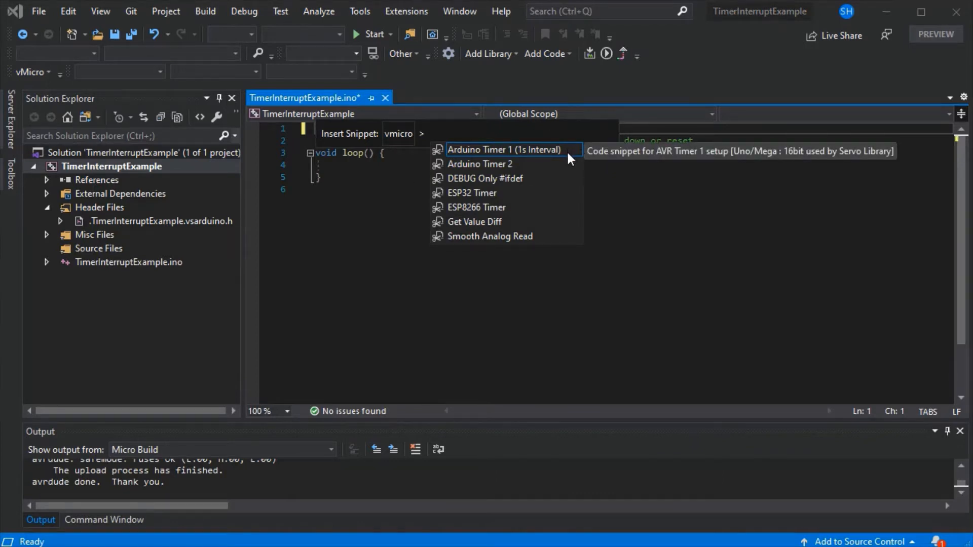
mouse_move(539, 170)
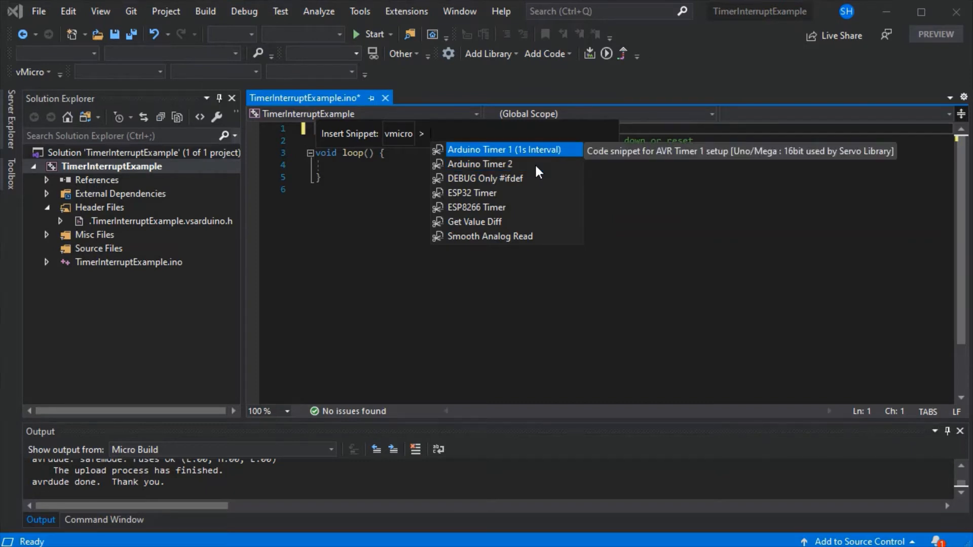
click(504, 149)
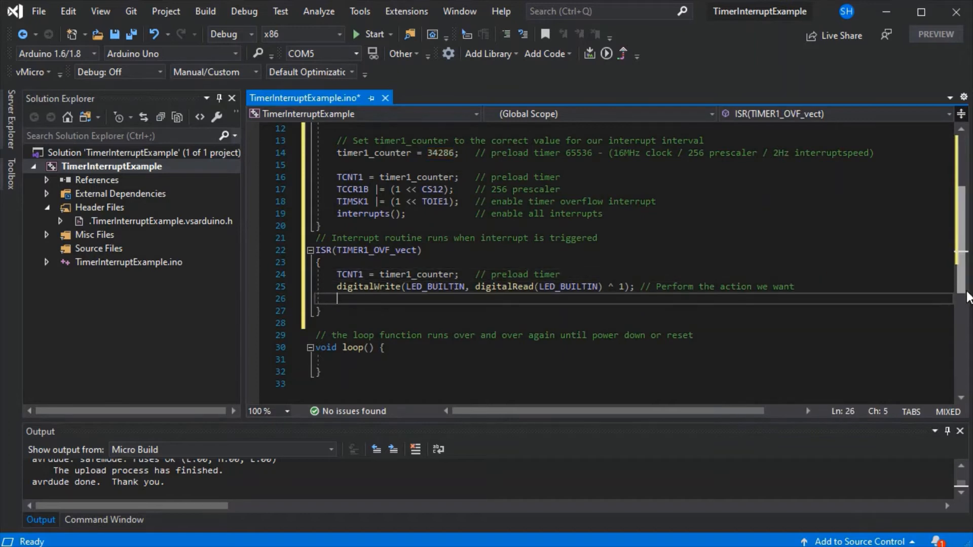
Add Serial.println("LED Changed"); in the ISR and begin Serial.begin in setup.
text(S)
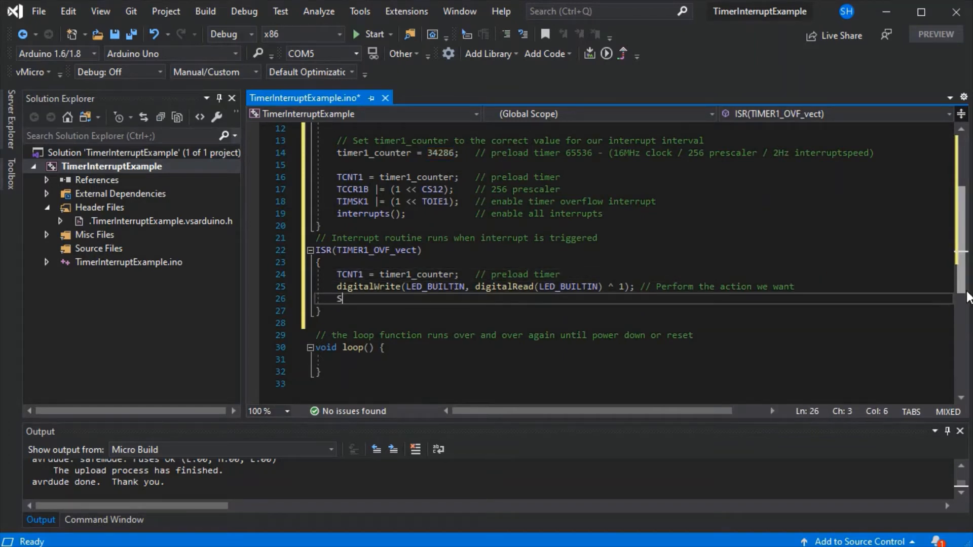
text(erial.println("L)
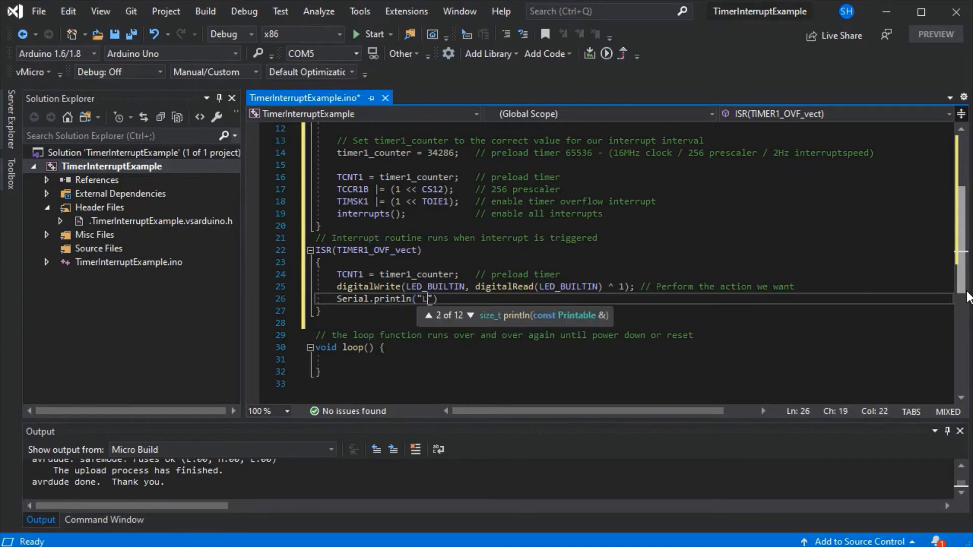
text(LED Changed)
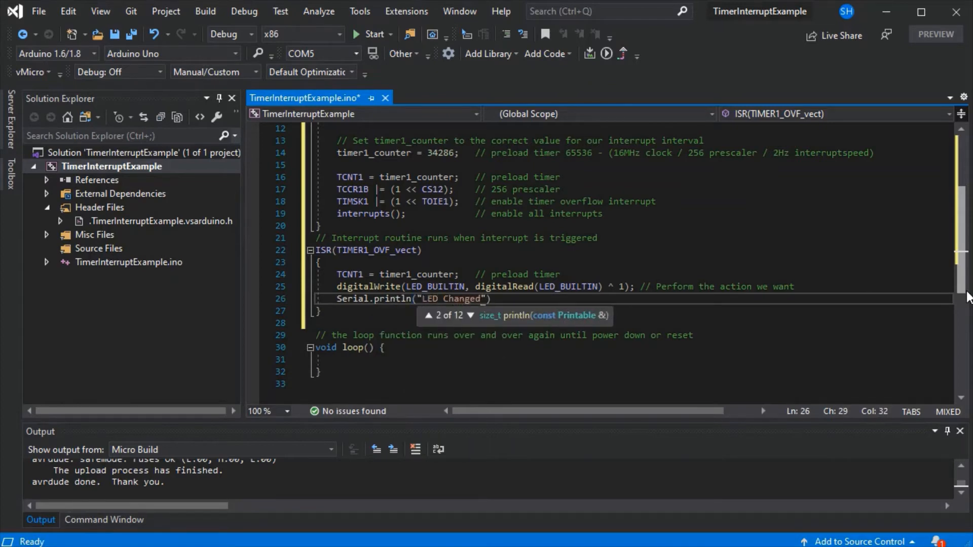
text();)
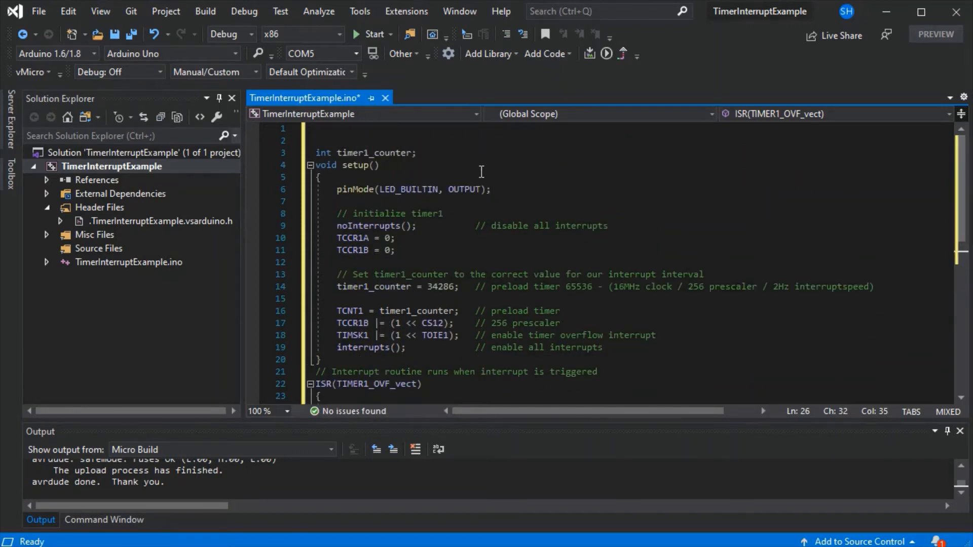
text(Serial.begin(115200);)
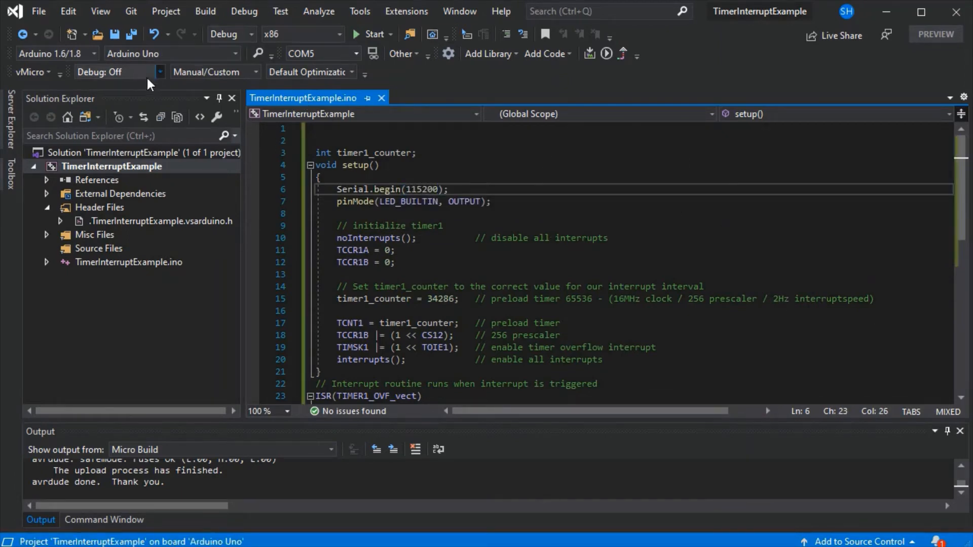
Finish Serial.begin(115200); in setup, then build and upload the sketch to the Arduino Uno.
click(308, 53)
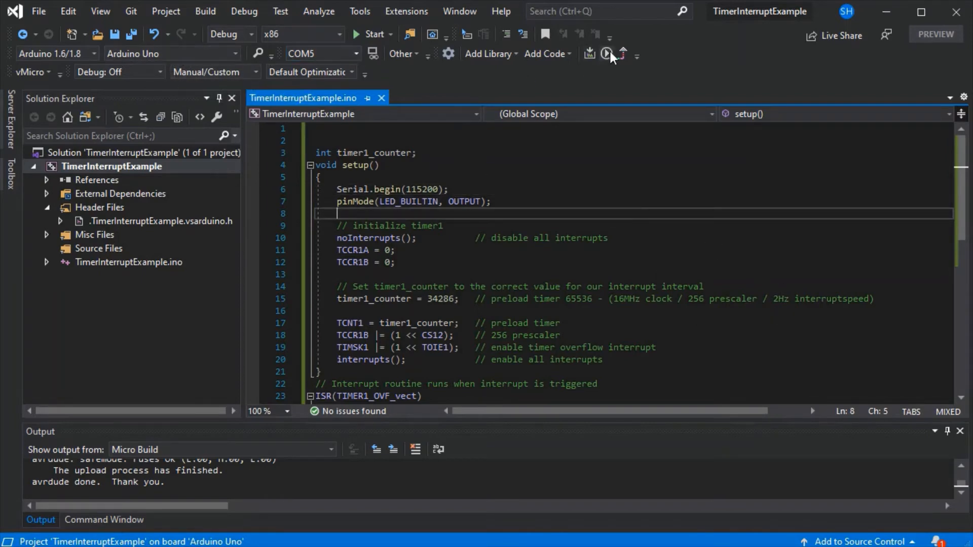
mouse_move(606, 54)
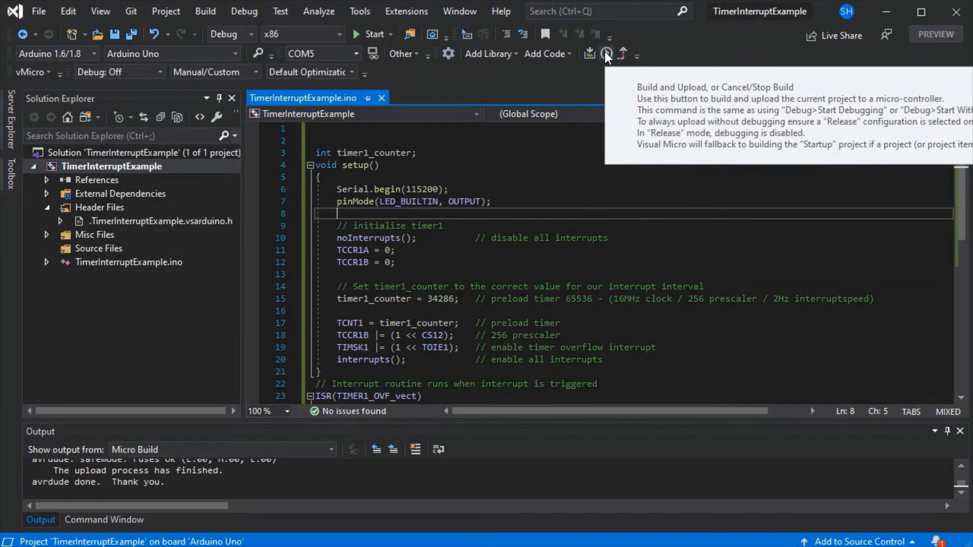
mouse_move(694, 348)
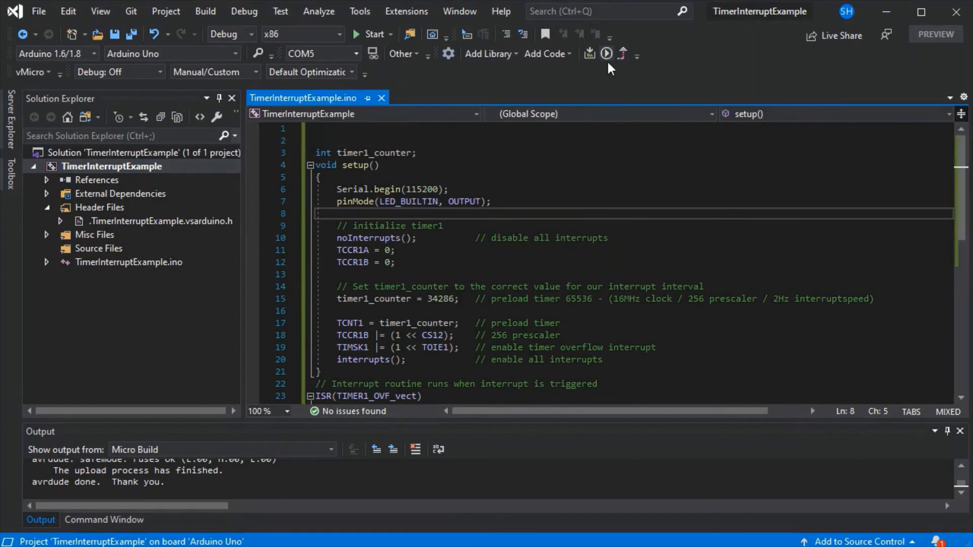
mouse_move(606, 55)
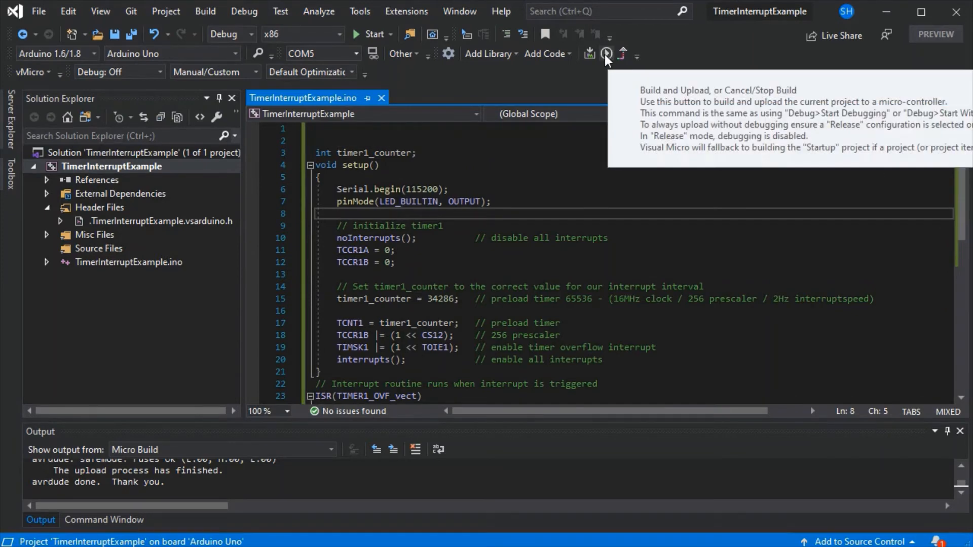
click(606, 53)
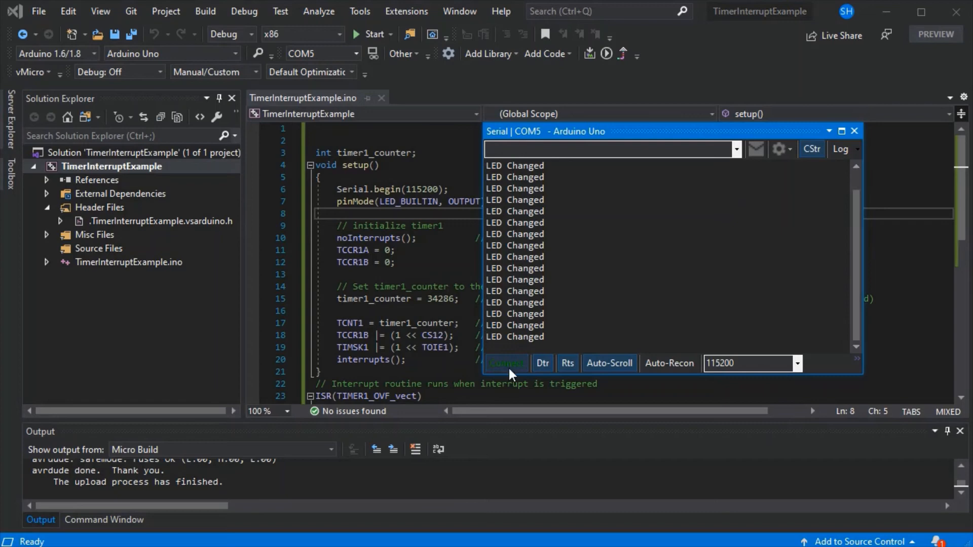
Disconnect the COM5 serial port and close the serial monitor after seeing 'LED Changed' lines.
click(506, 364)
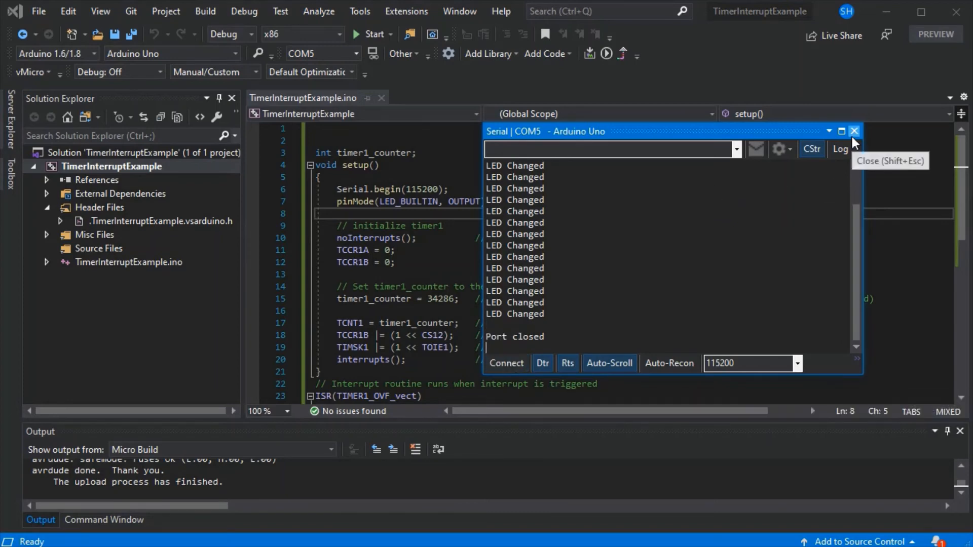
click(854, 131)
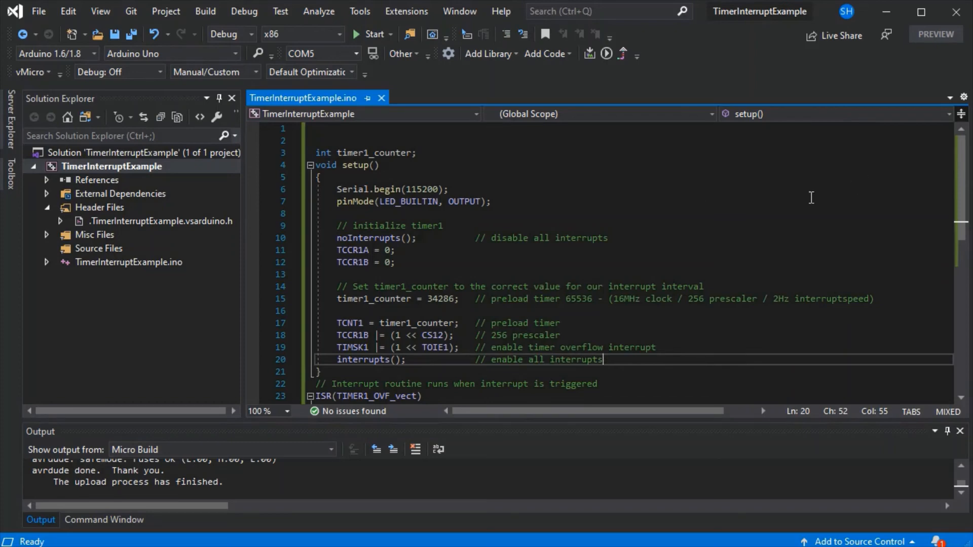
mouse_move(889, 14)
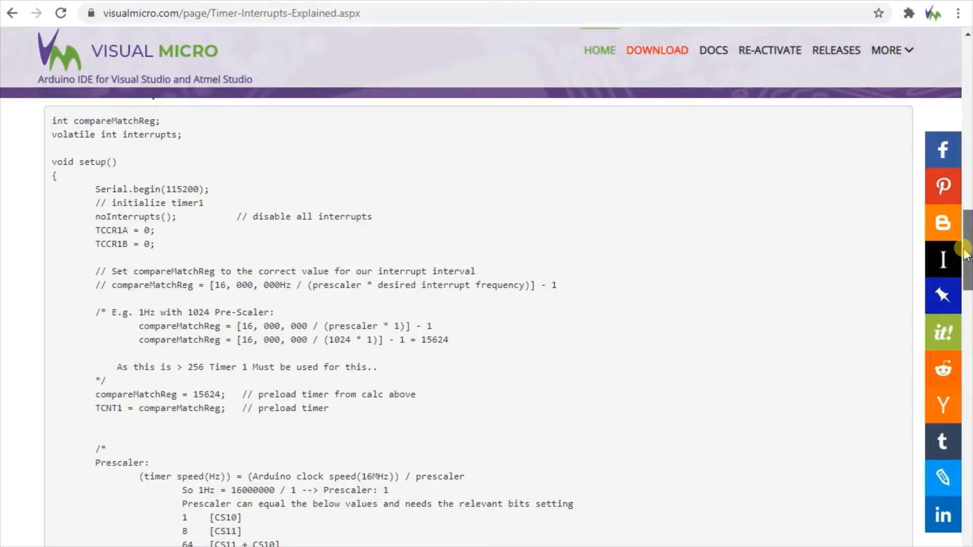
Scroll past the ESP8266 and ESP32 examples to Further Uses and Other Types of Interrupt.
scroll(down, 3)
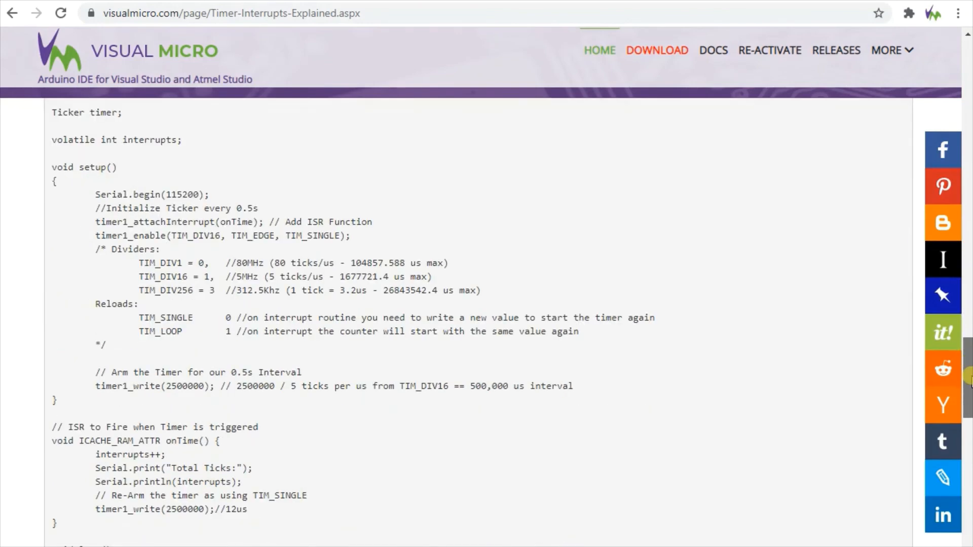
mouse_move(430, 318)
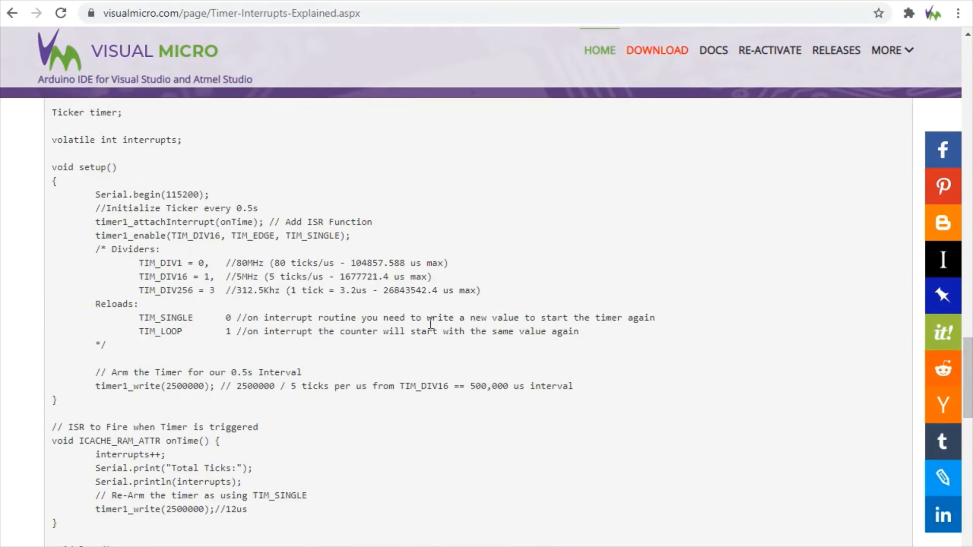
scroll(down, 3)
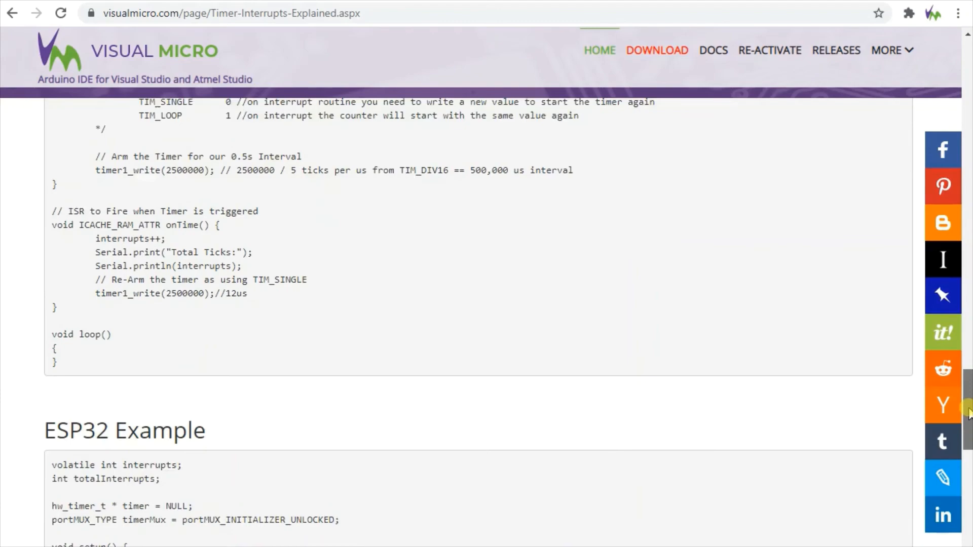
scroll(down, 3)
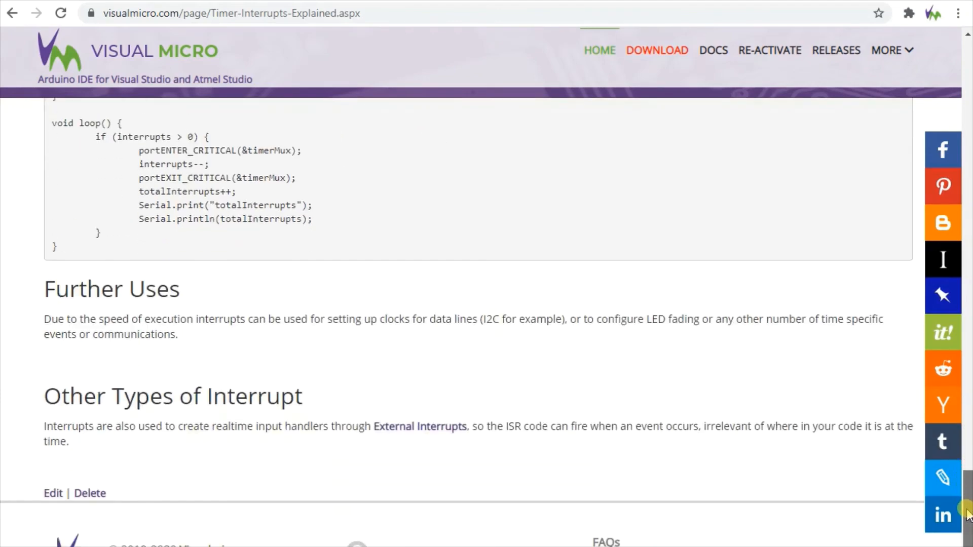
scroll(down, 3)
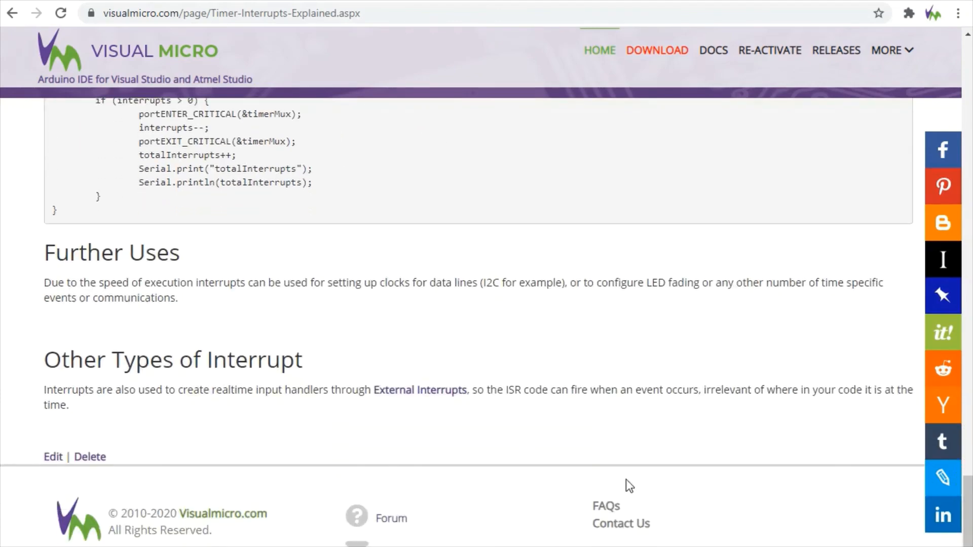